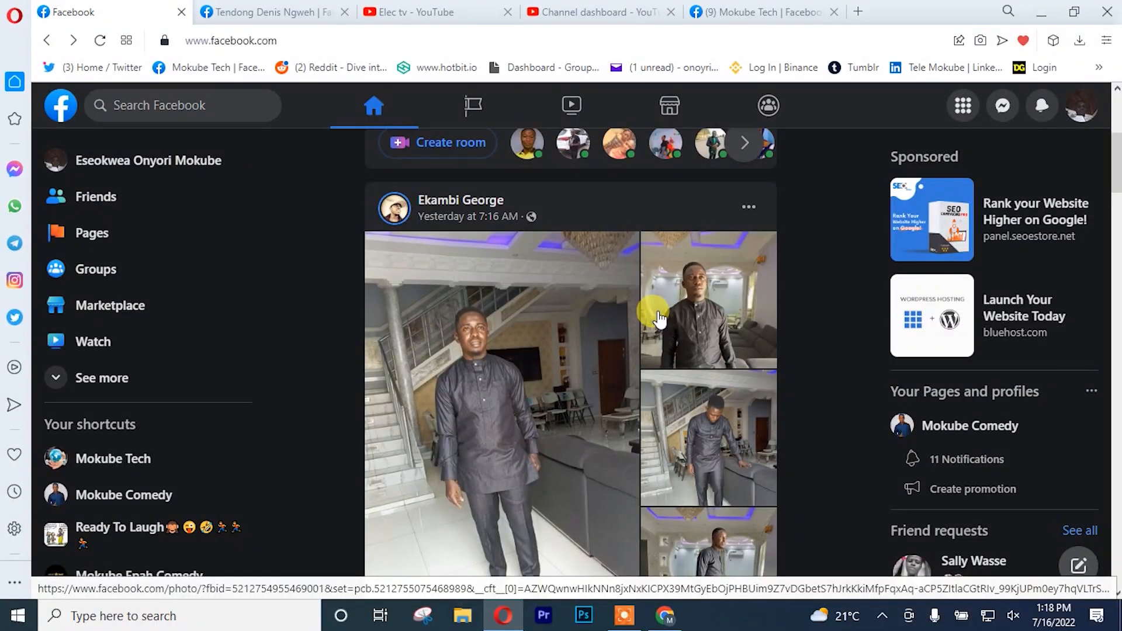
{"action": "mouse_move", "coordinate": [823, 289]}
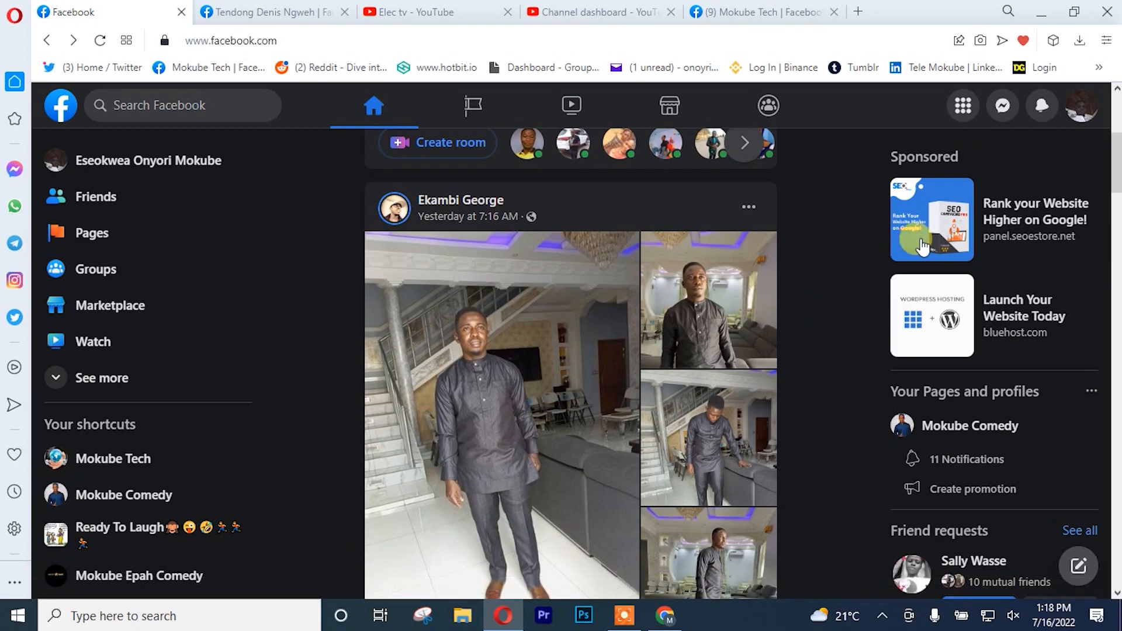
Step: Open the Messenger chats panel from the top-right header icon
{"action": "left_click", "coordinate": [1002, 106]}
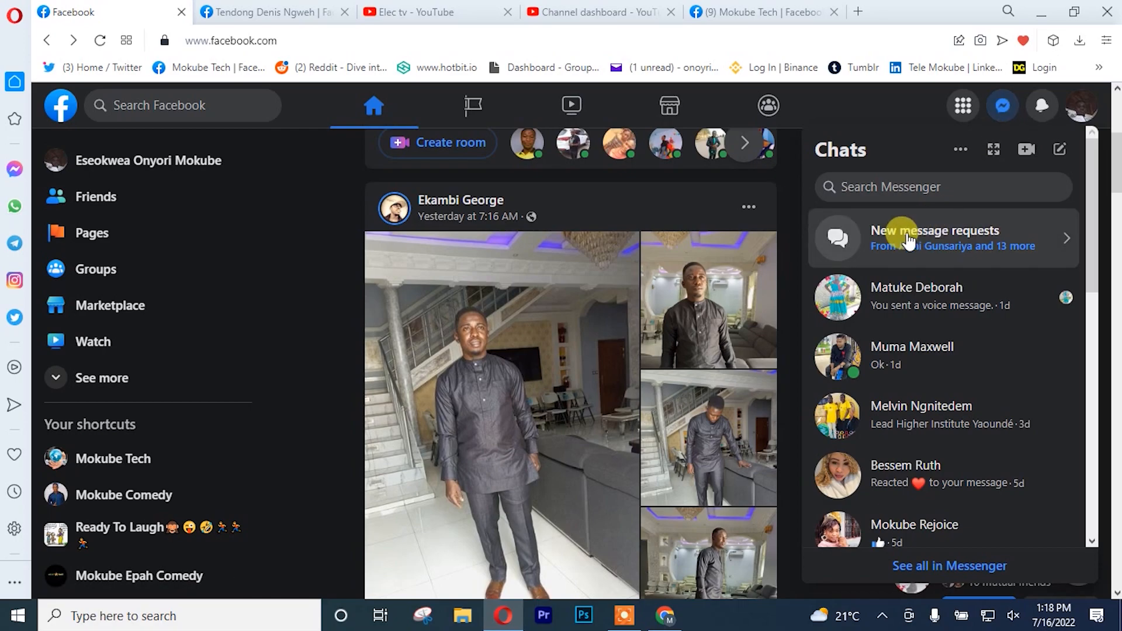
Step: Browse the new message requests, then switch to the Spam requests tab
{"action": "left_click", "coordinate": [934, 238]}
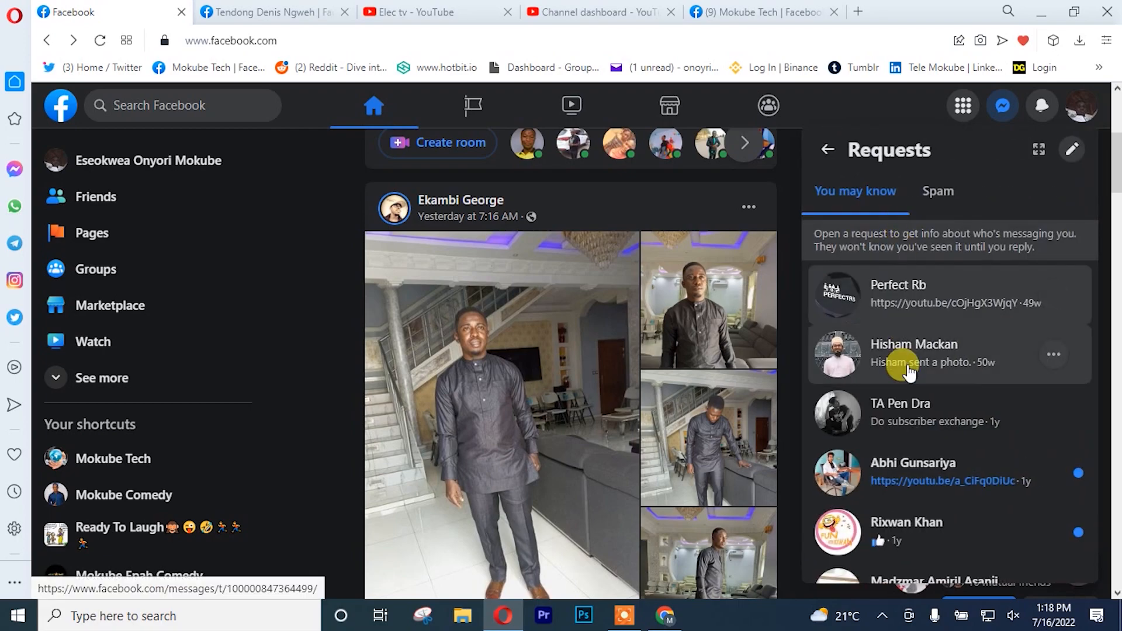
{"action": "scroll", "scroll_direction": "down", "scroll_amount": 3}
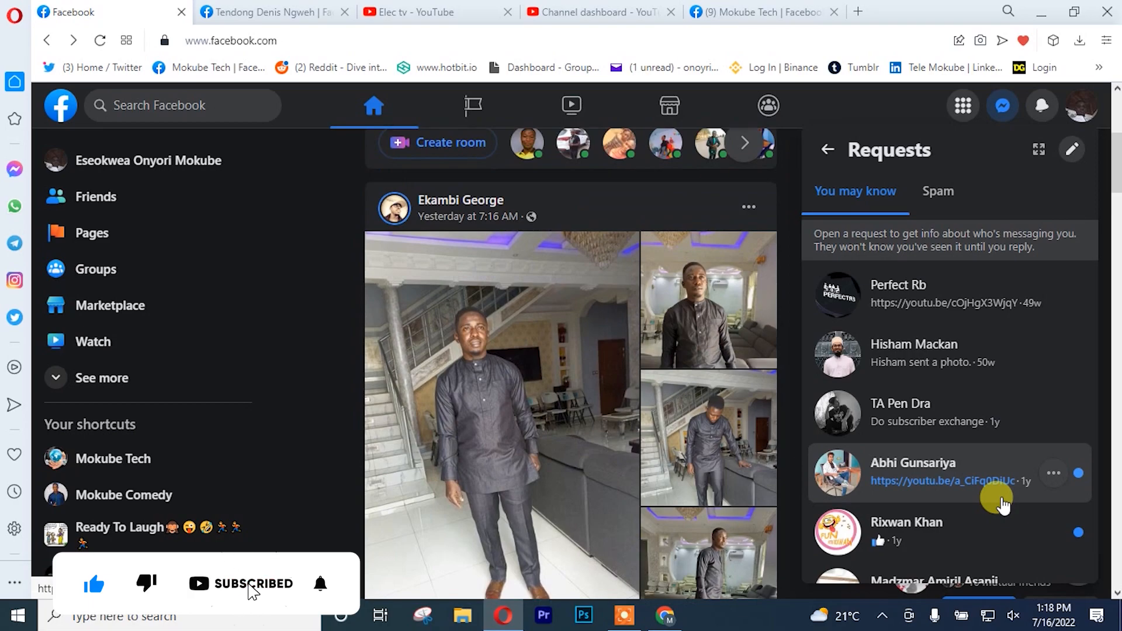
{"action": "left_click", "coordinate": [938, 192]}
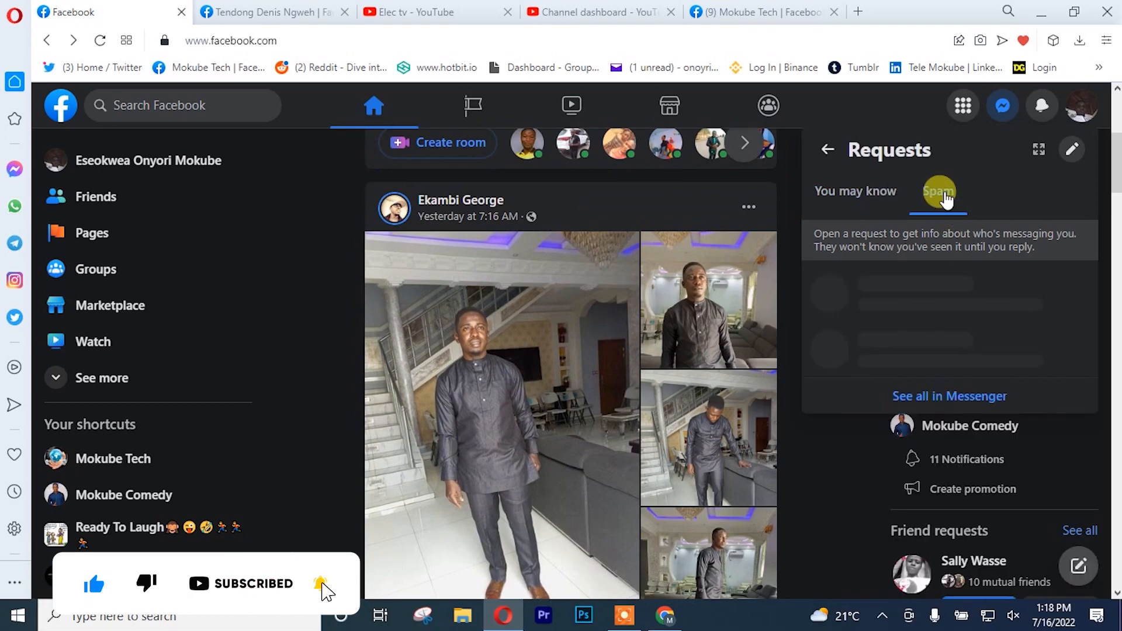
{"action": "left_click", "coordinate": [937, 192]}
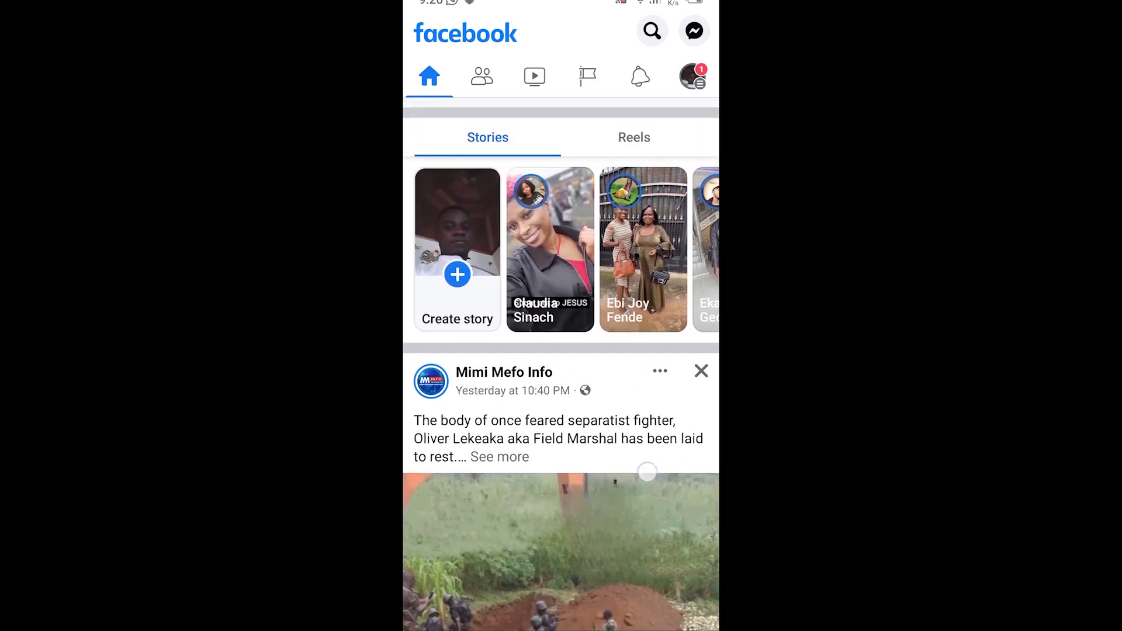
Step: Scroll the Facebook mobile app's home feed with the post composer and stories
{"action": "scroll", "scroll_direction": "down", "scroll_amount": 3}
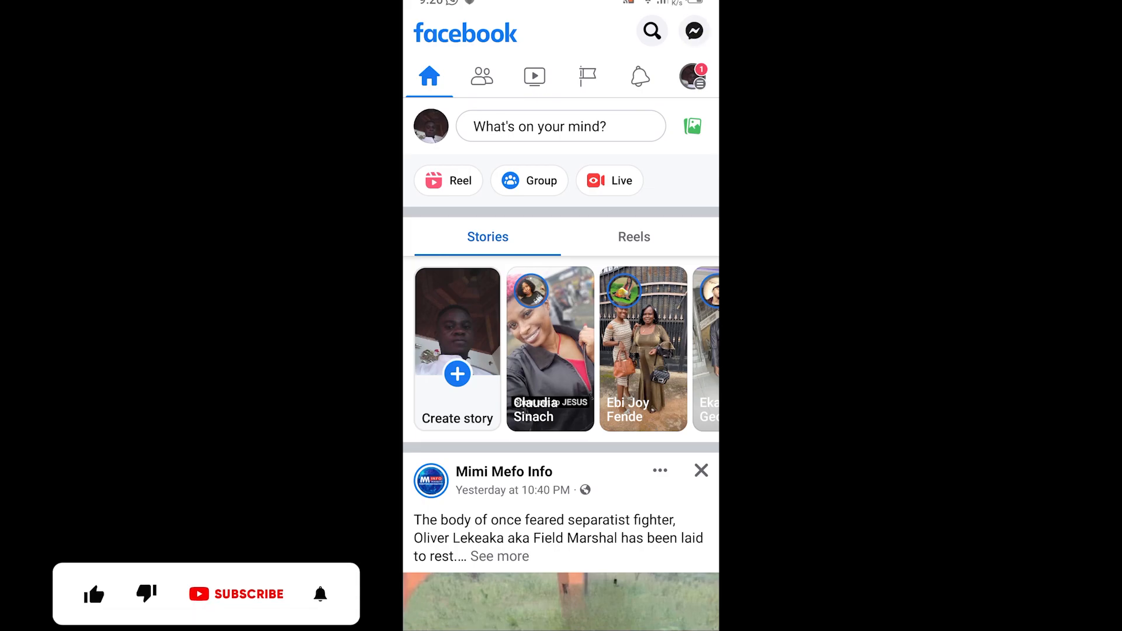
Step: Open Messenger's chats list on mobile, then your profile Me page
{"action": "left_click", "coordinate": [692, 31]}
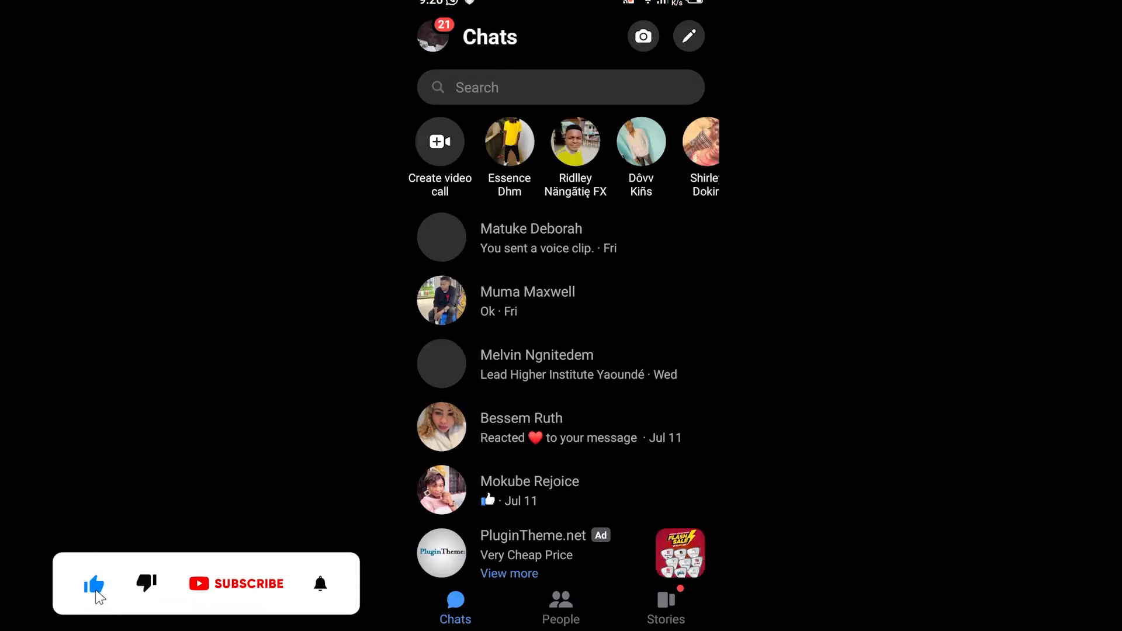
{"action": "left_click", "coordinate": [236, 583]}
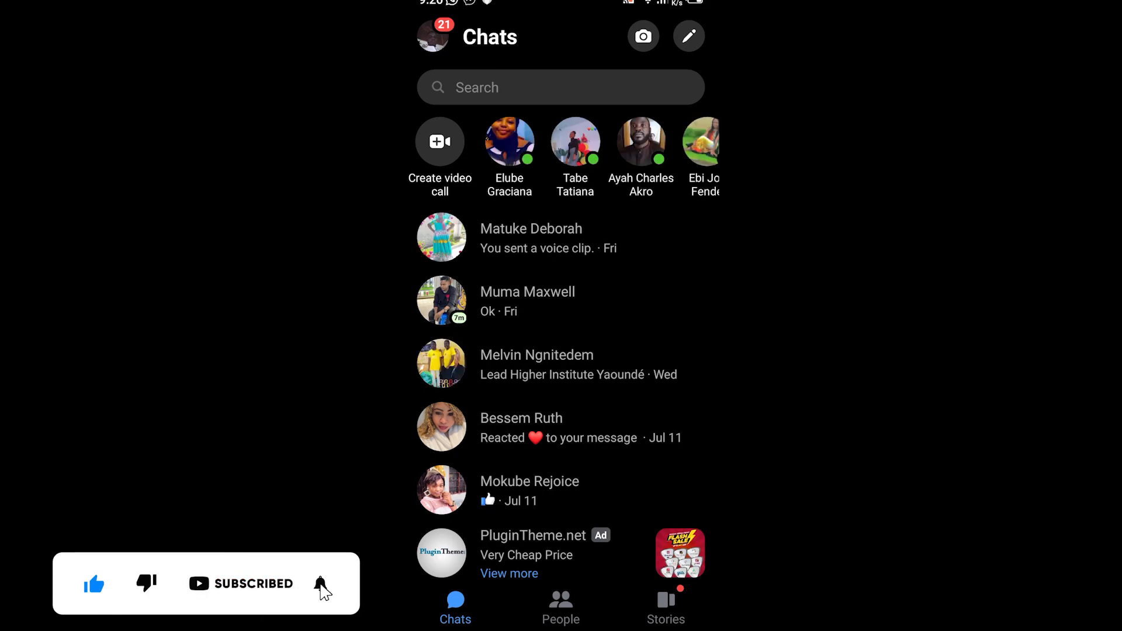
{"action": "left_click", "coordinate": [320, 583]}
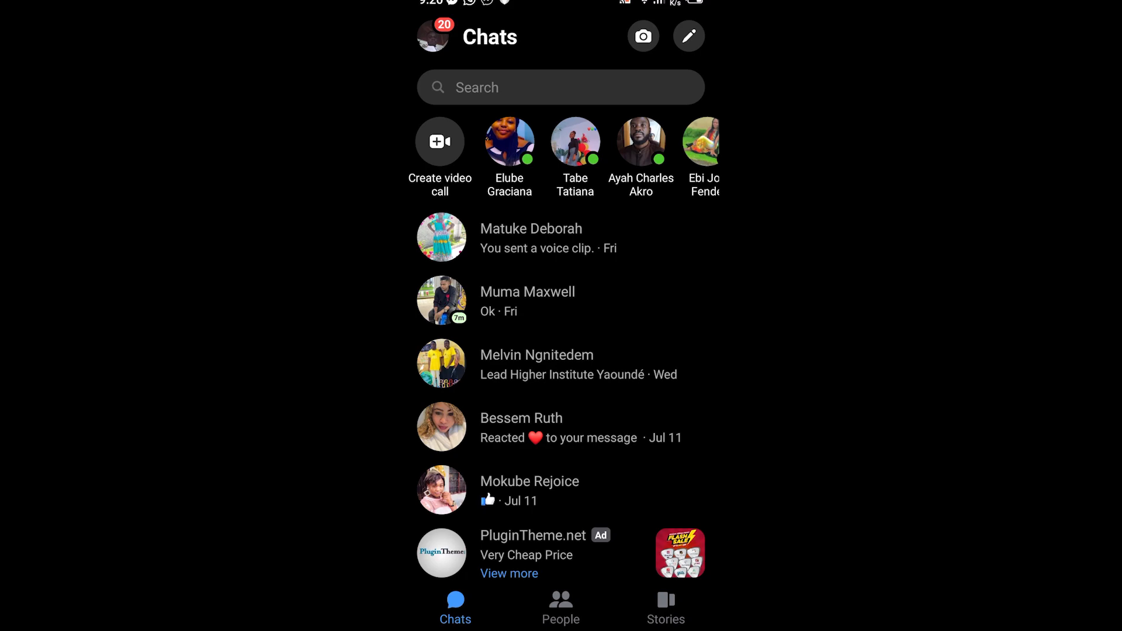
{"action": "left_click", "coordinate": [430, 36]}
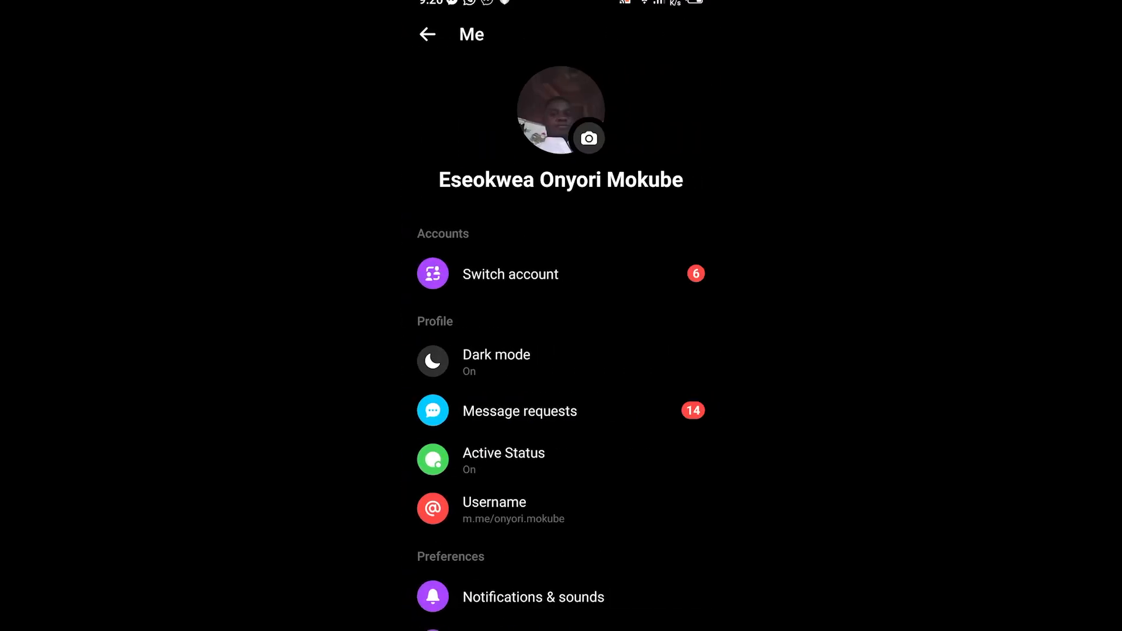
{"action": "scroll", "scroll_direction": "up", "scroll_amount": 3}
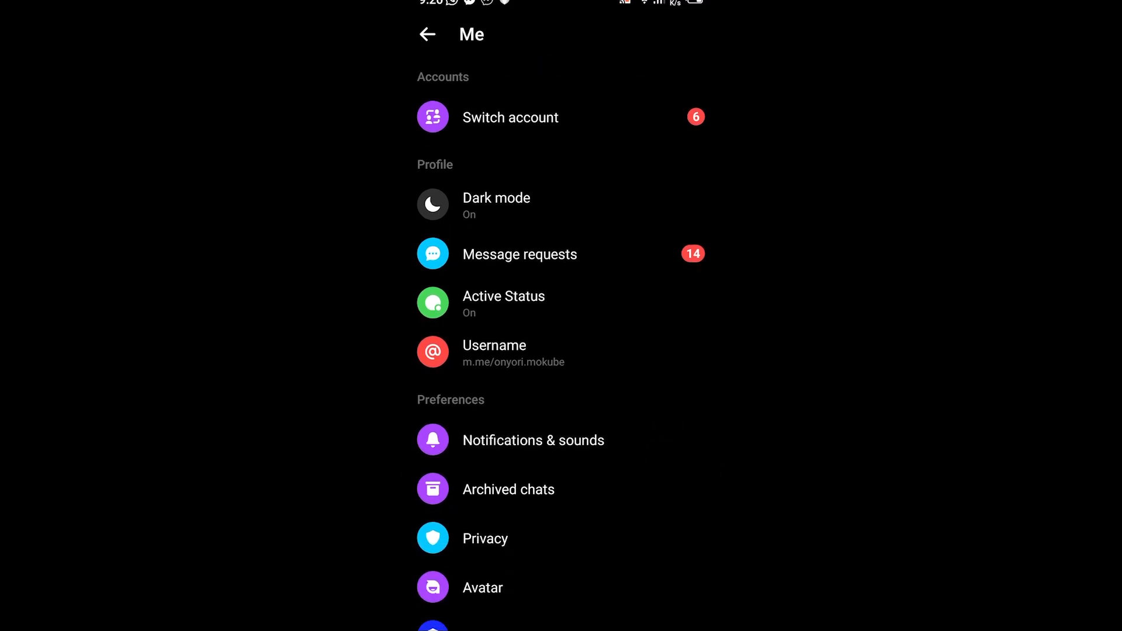
Step: Open Message requests and scroll through the You may know list
{"action": "left_click", "coordinate": [520, 254]}
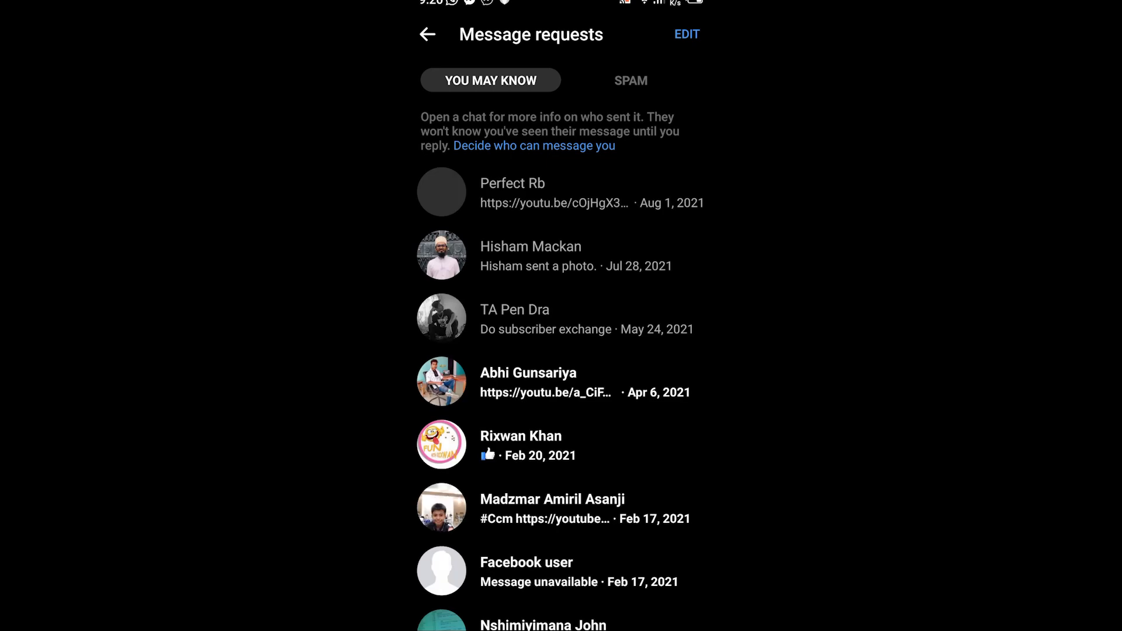
{"action": "scroll", "scroll_direction": "down", "scroll_amount": 3}
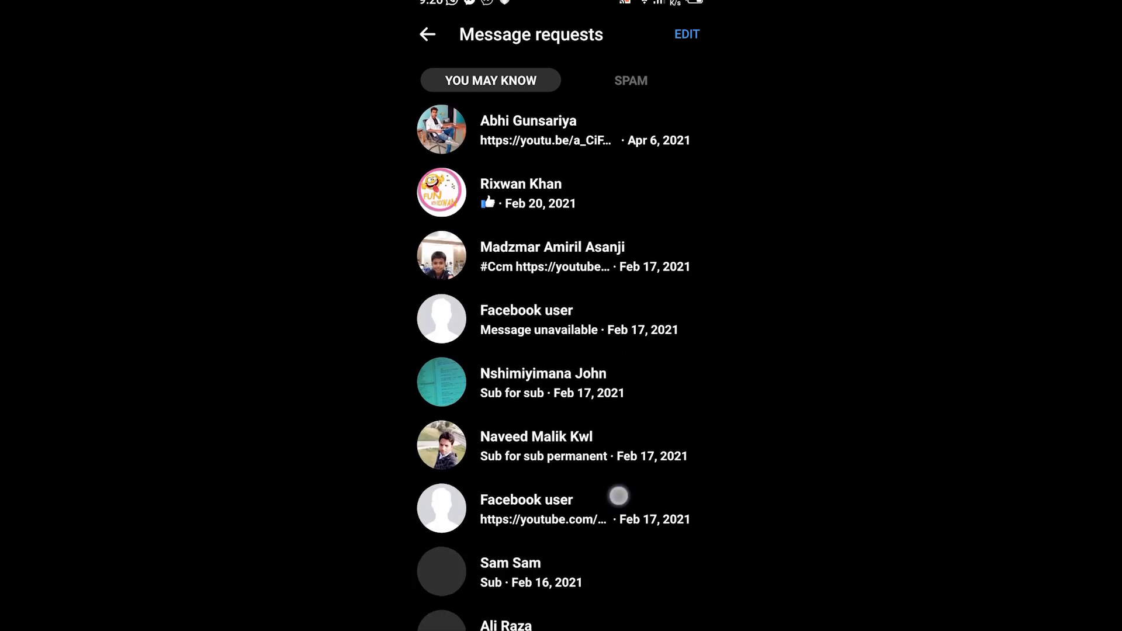
{"action": "scroll", "scroll_direction": "up", "scroll_amount": 3}
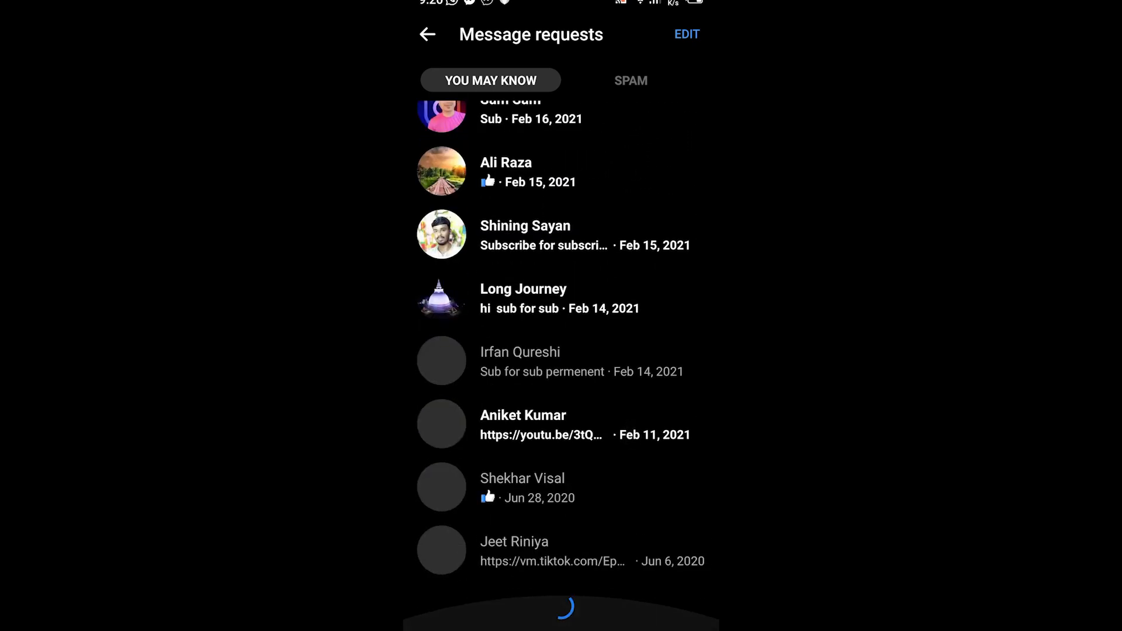
{"action": "scroll", "scroll_direction": "up", "scroll_amount": 3}
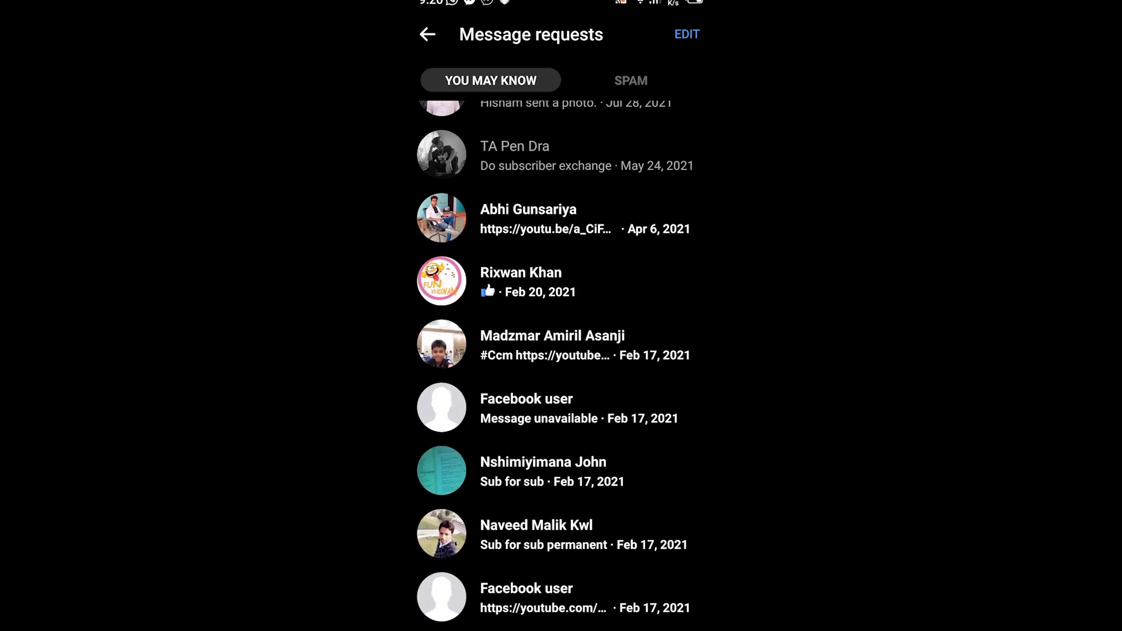
Step: View the SPAM requests, then go back through settings to Chats
{"action": "left_click", "coordinate": [628, 80]}
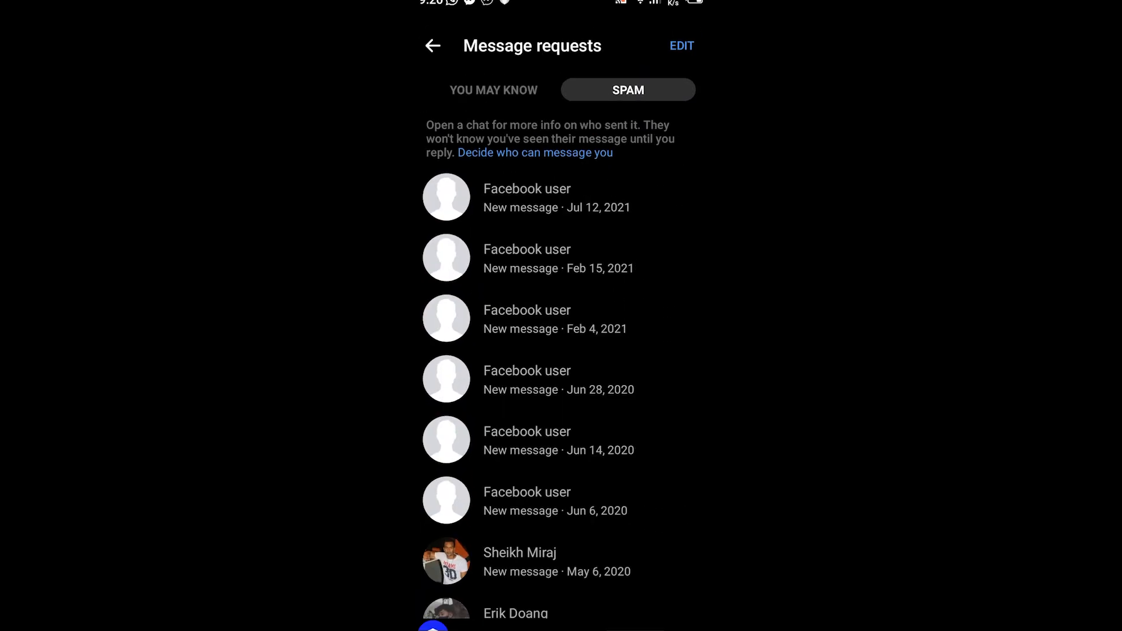
{"action": "left_click", "coordinate": [432, 45]}
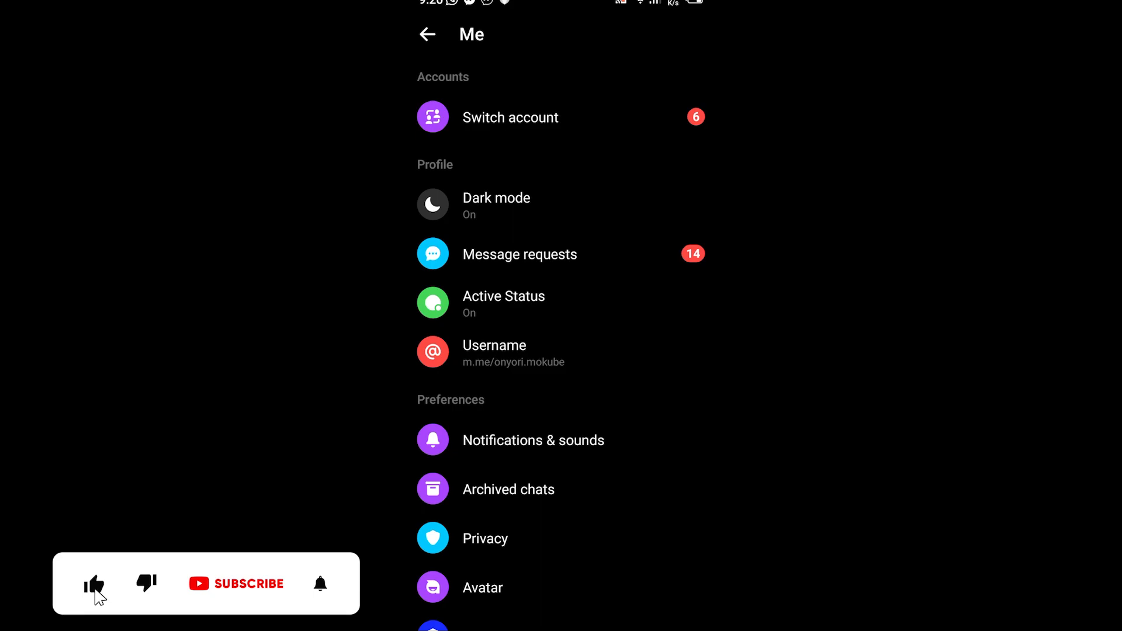
{"action": "left_click", "coordinate": [427, 35]}
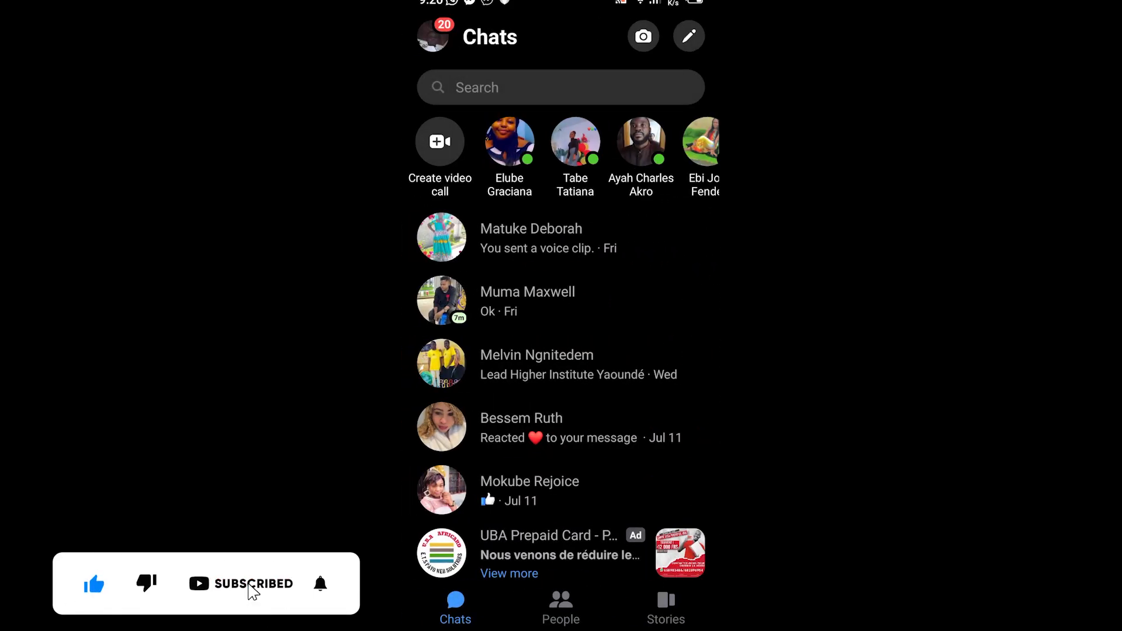
{"action": "left_click", "coordinate": [320, 583]}
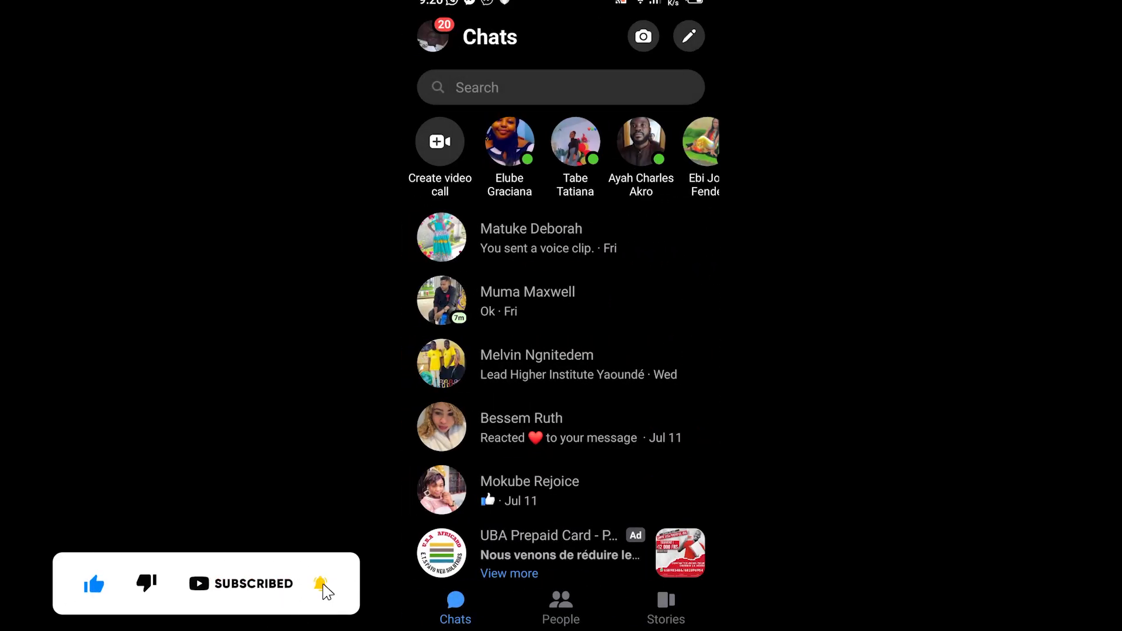